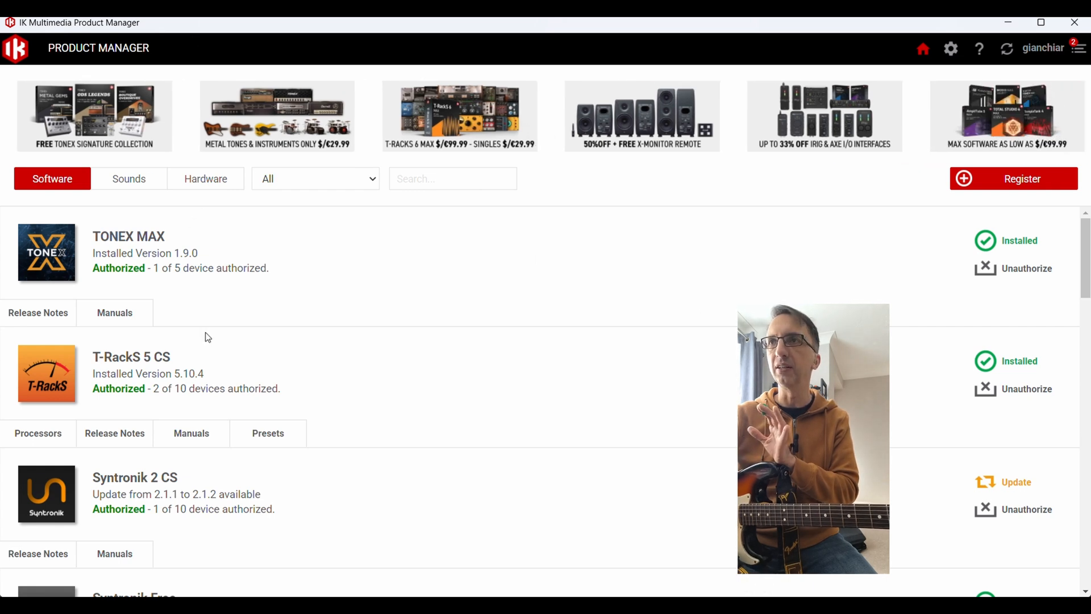
# Launch the TONEX application from IK Multimedia Product Manager, loading the Home tone model browser.
pyautogui.scroll(-3)
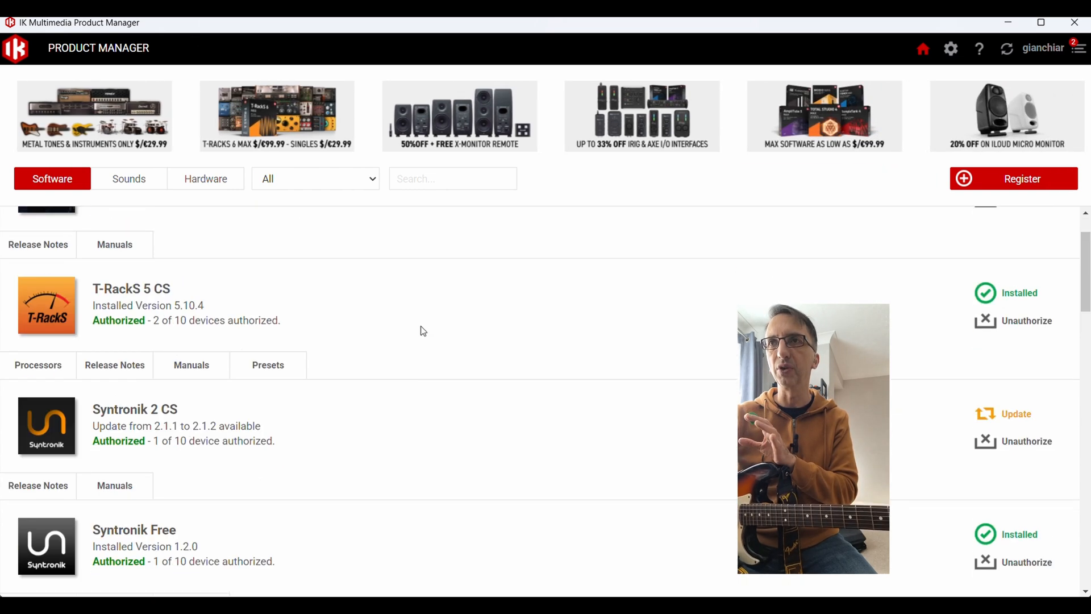
pyautogui.scroll(3)
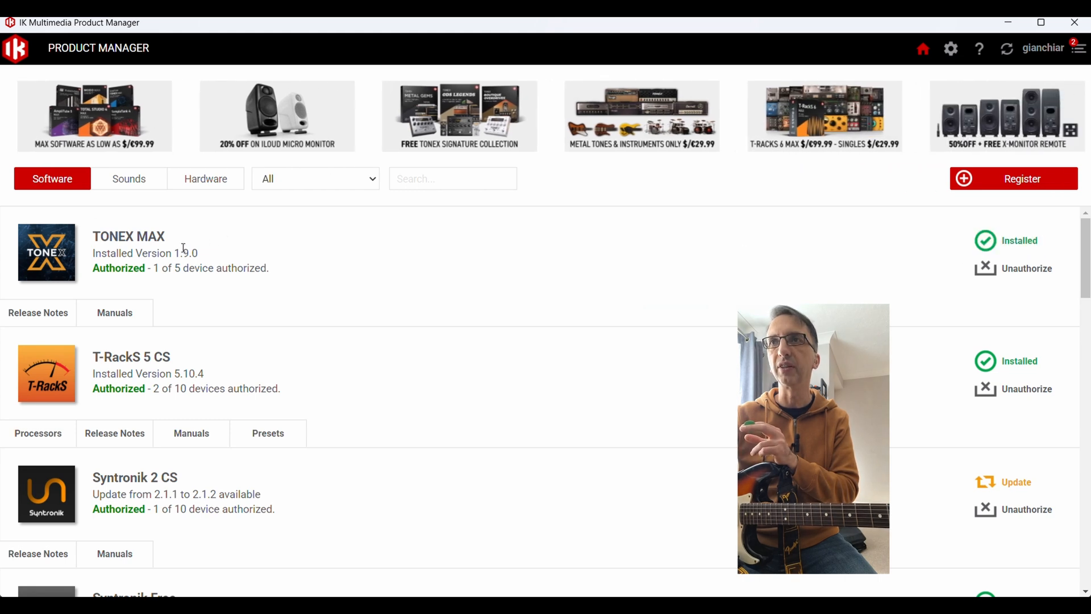
pyautogui.doubleClick(185, 252)
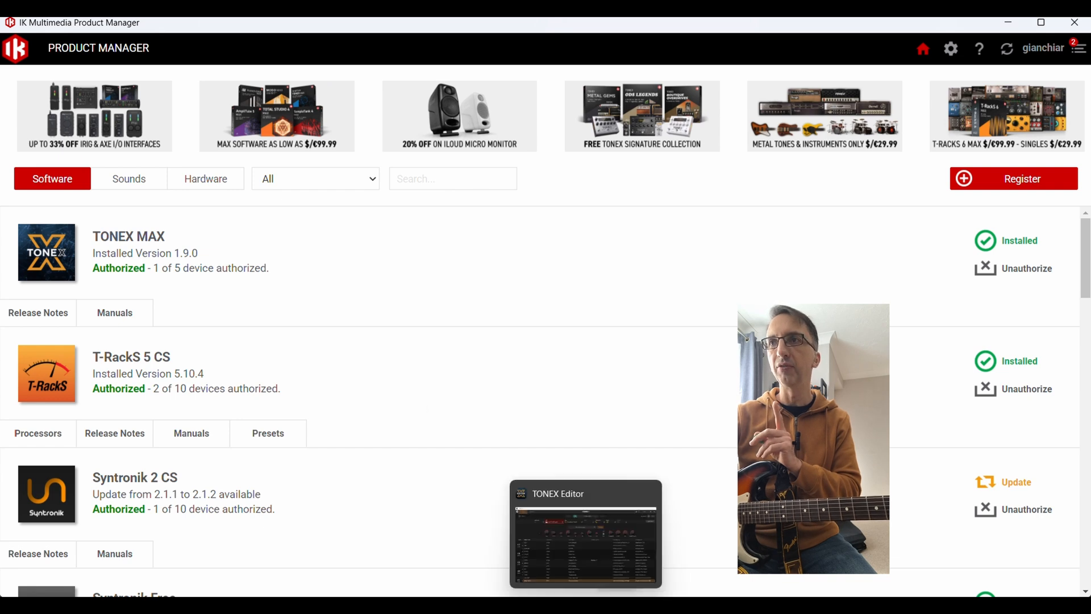
pyautogui.click(586, 532)
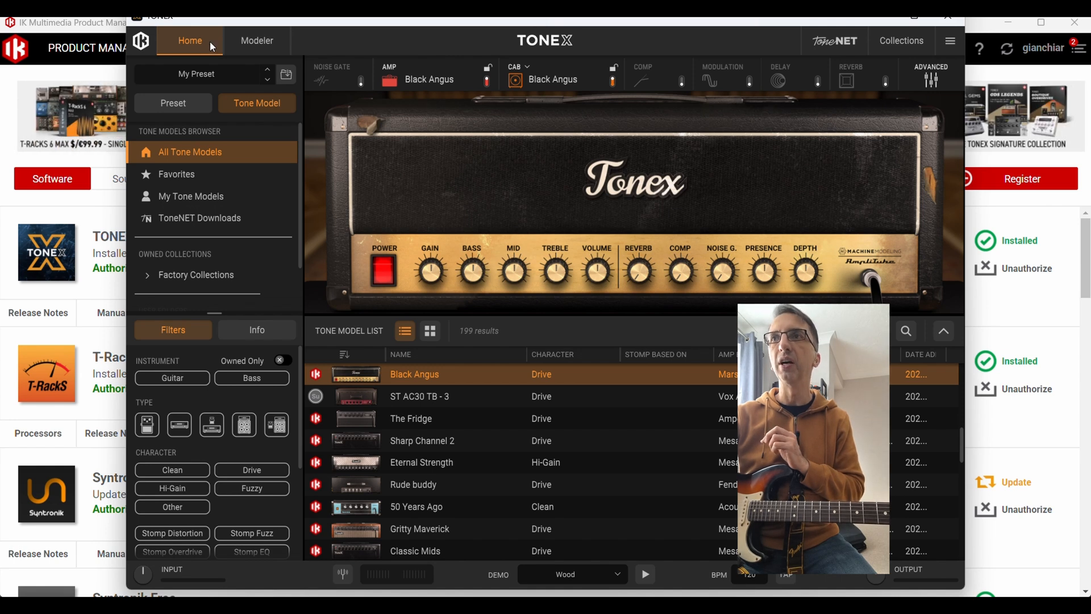
pyautogui.moveTo(518, 261)
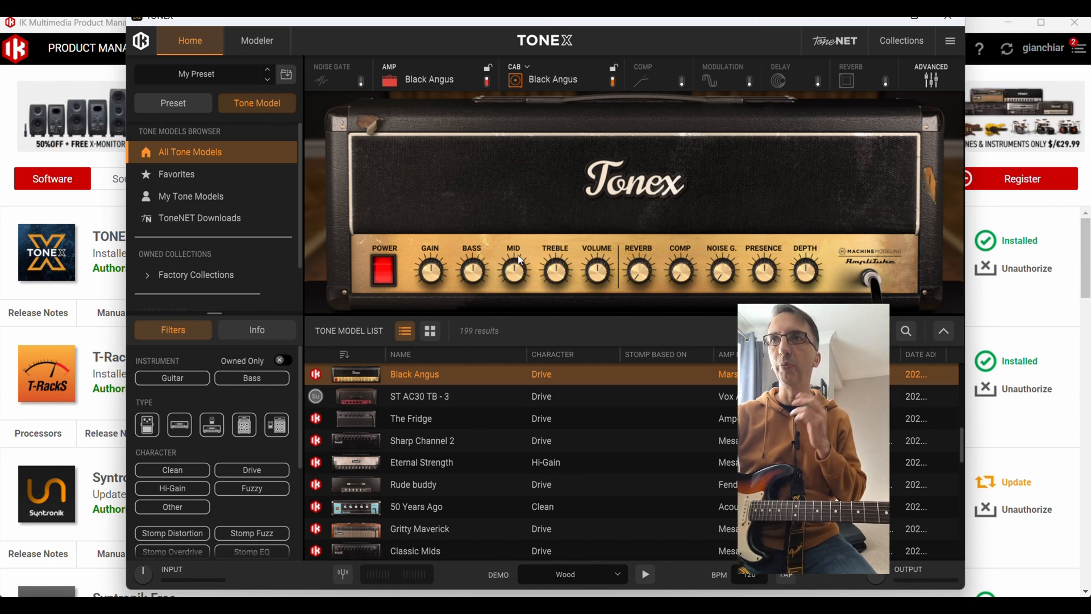
# View the Machine Modeler setup guide, return to the Home tone model page and show the Audio Settings.
pyautogui.click(257, 41)
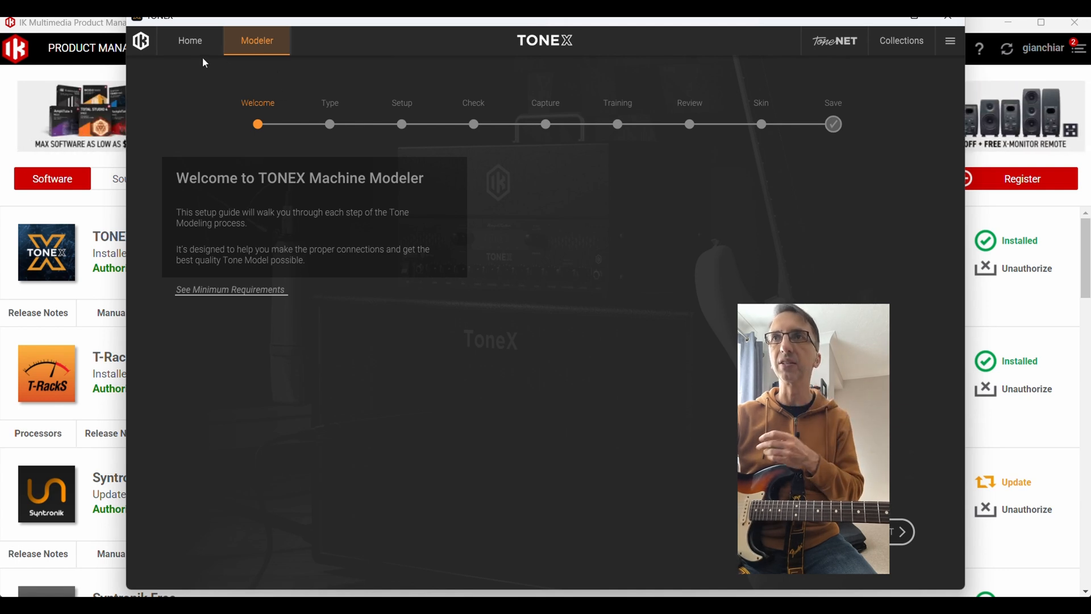
pyautogui.click(189, 41)
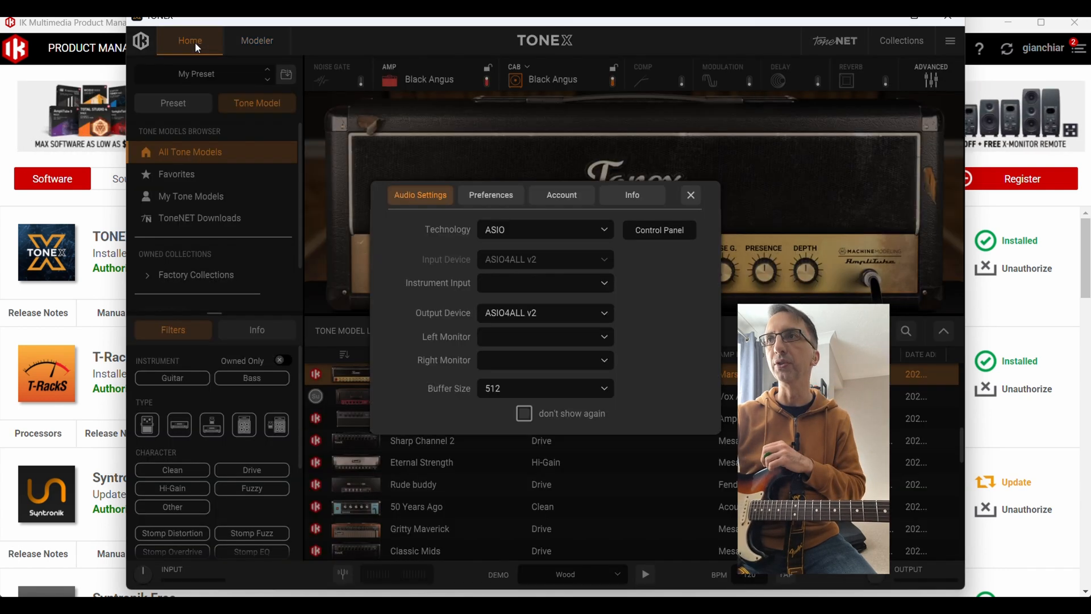
pyautogui.click(690, 194)
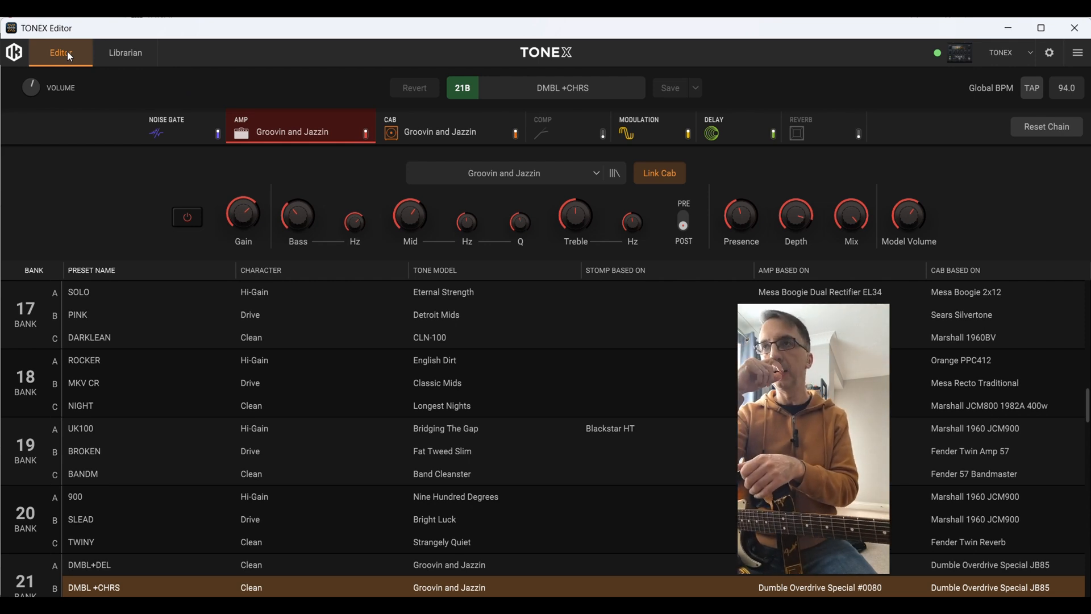
pyautogui.moveTo(198, 32)
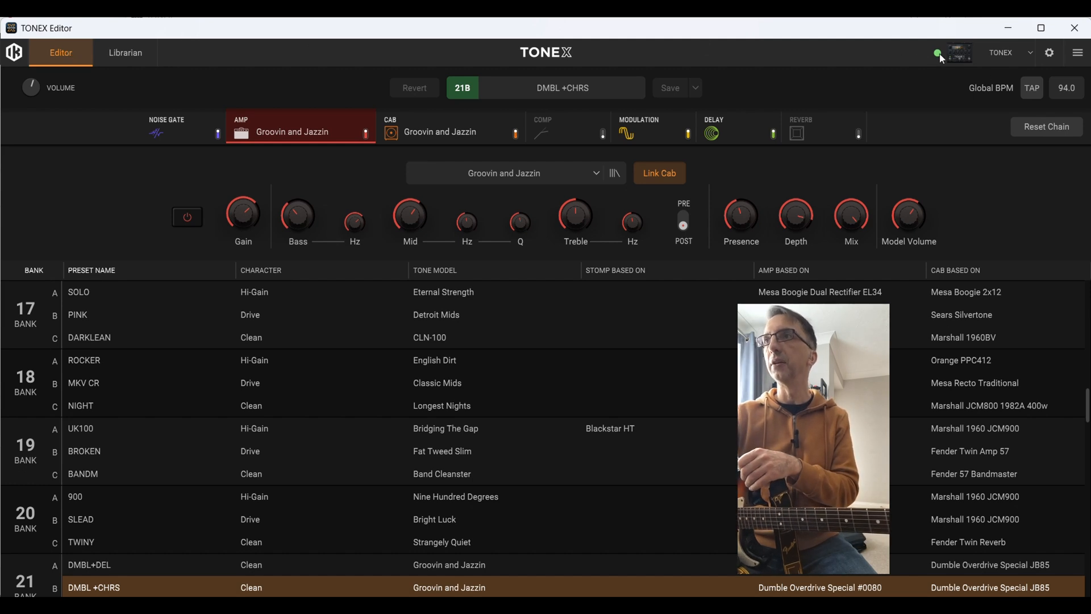
pyautogui.click(1078, 53)
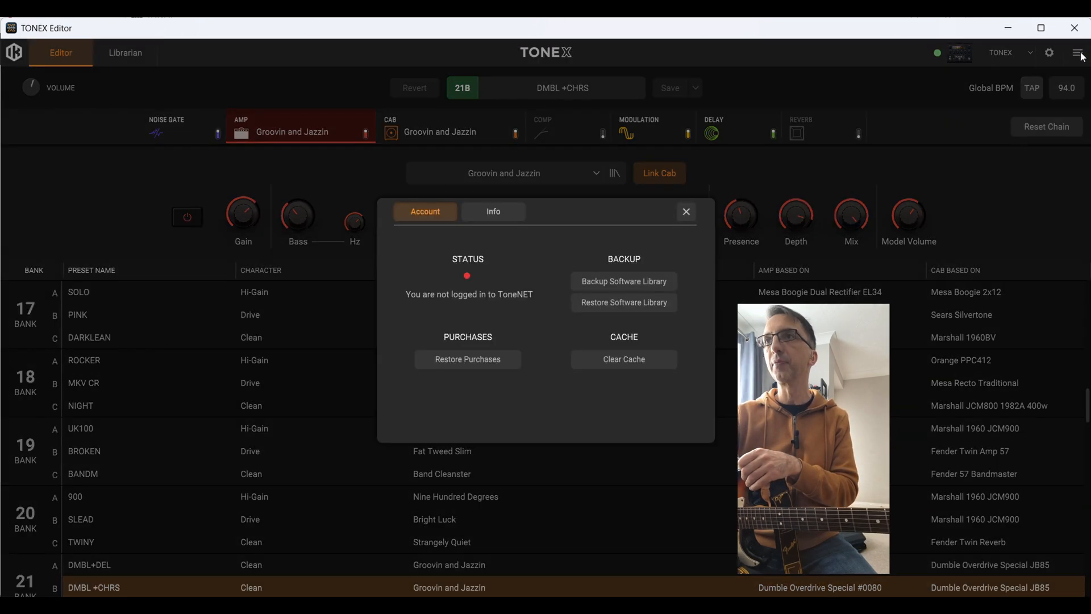
pyautogui.click(492, 211)
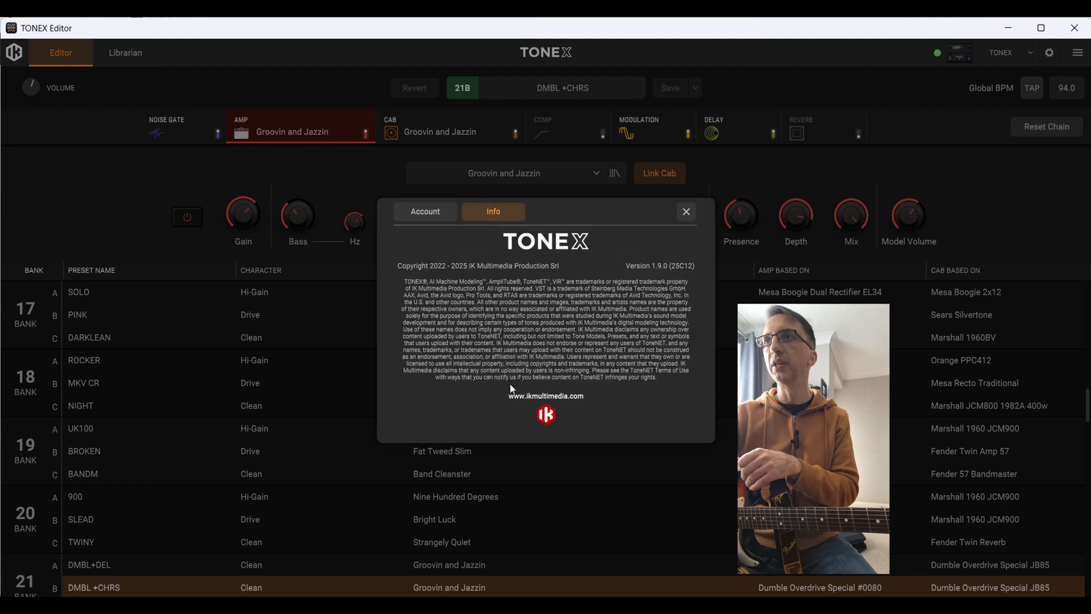
pyautogui.moveTo(622, 253)
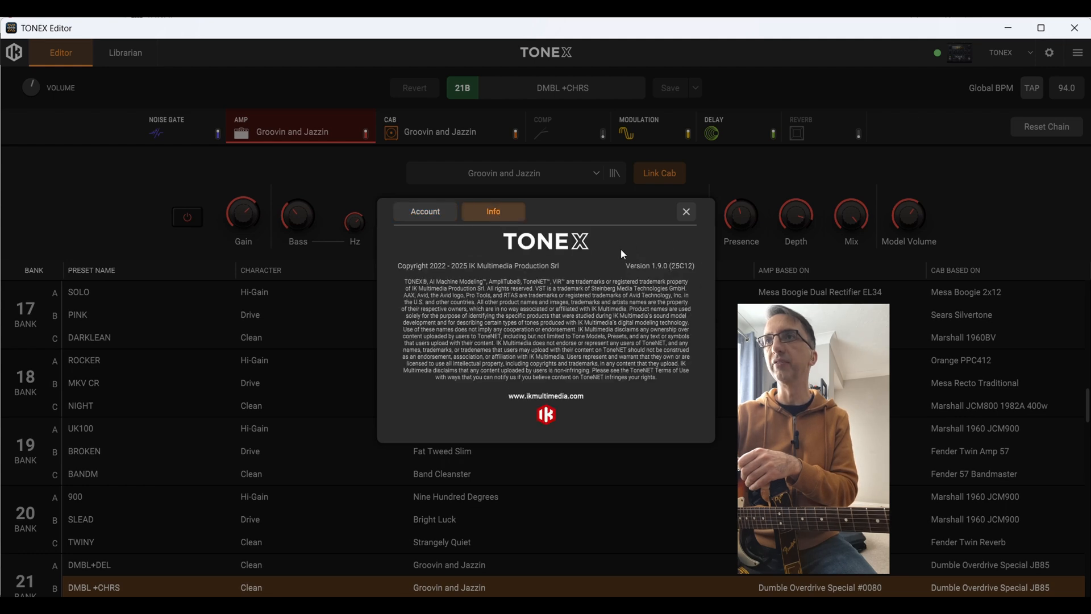
pyautogui.click(424, 211)
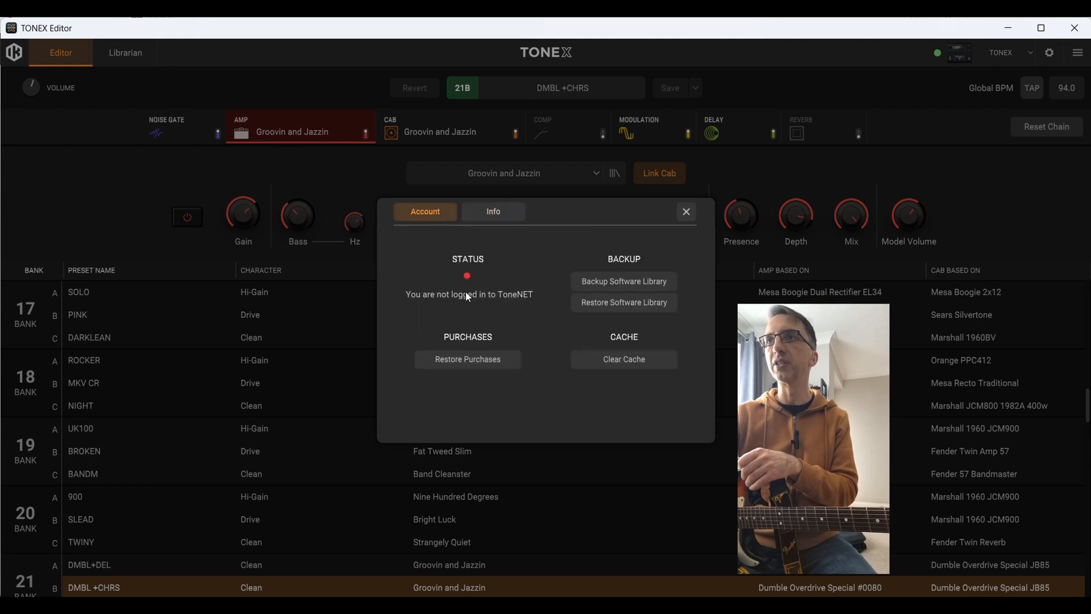
pyautogui.moveTo(697, 226)
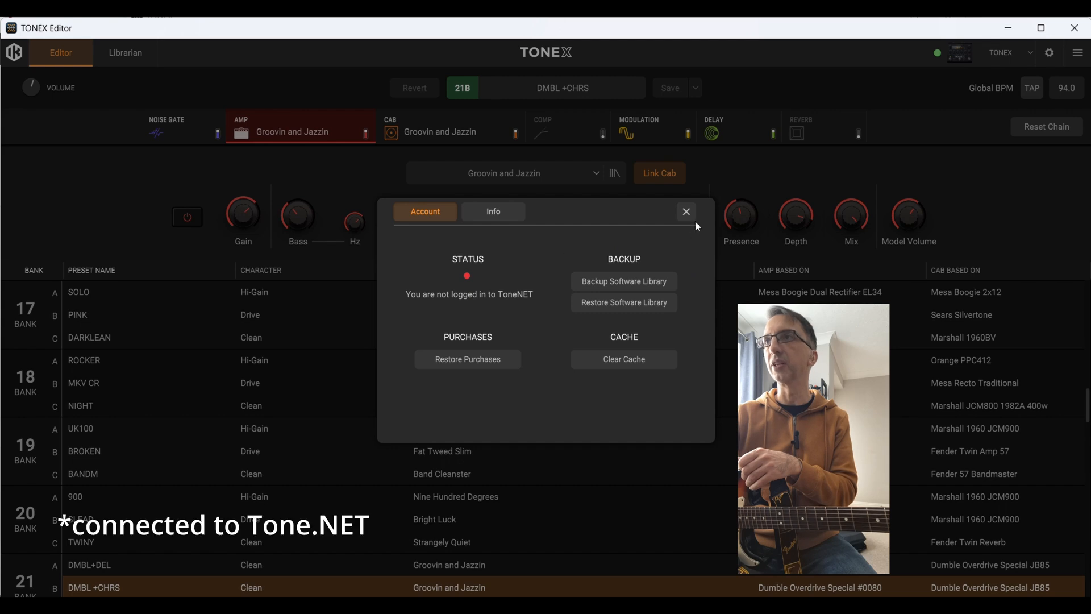
pyautogui.click(687, 212)
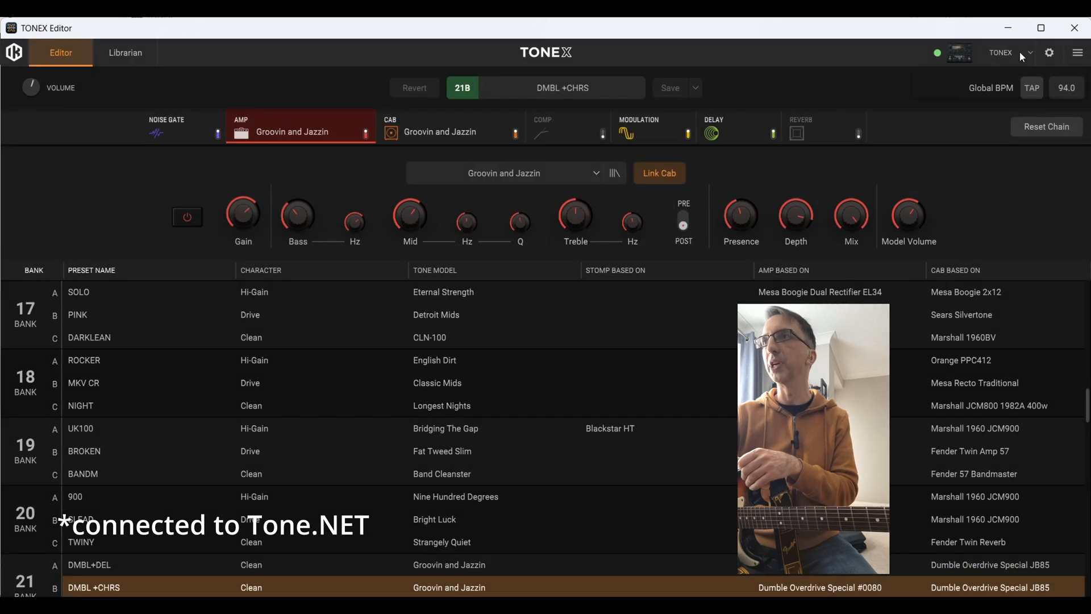